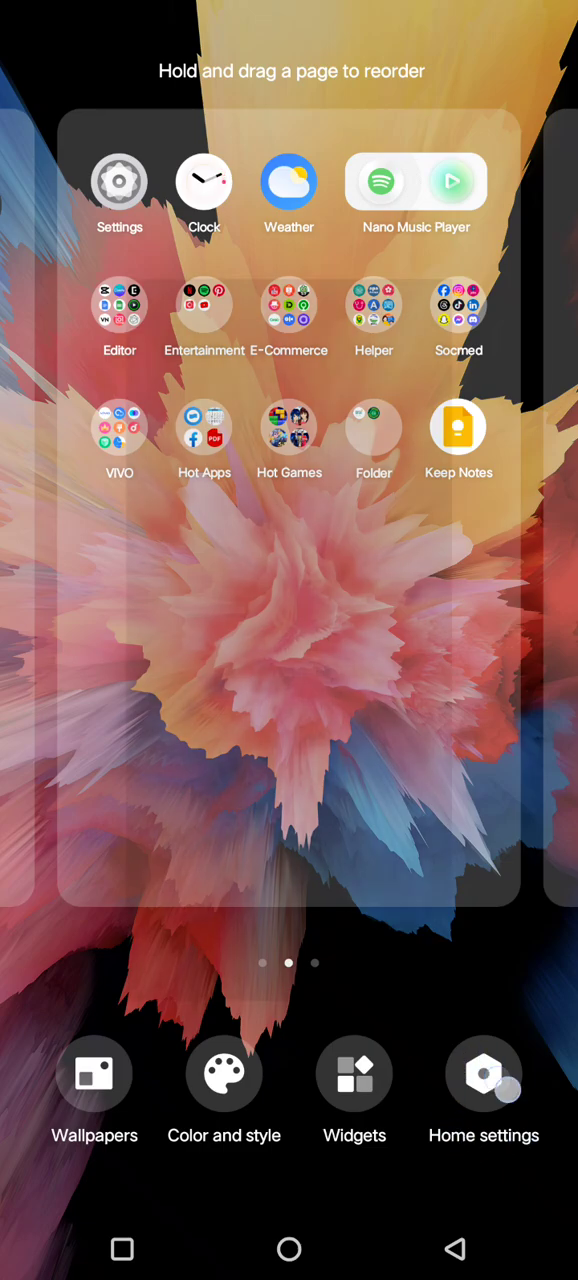
# Step: Switch off the Lock layout toggle in Home settings so icons can be rearranged
pyautogui.click(484, 1072)
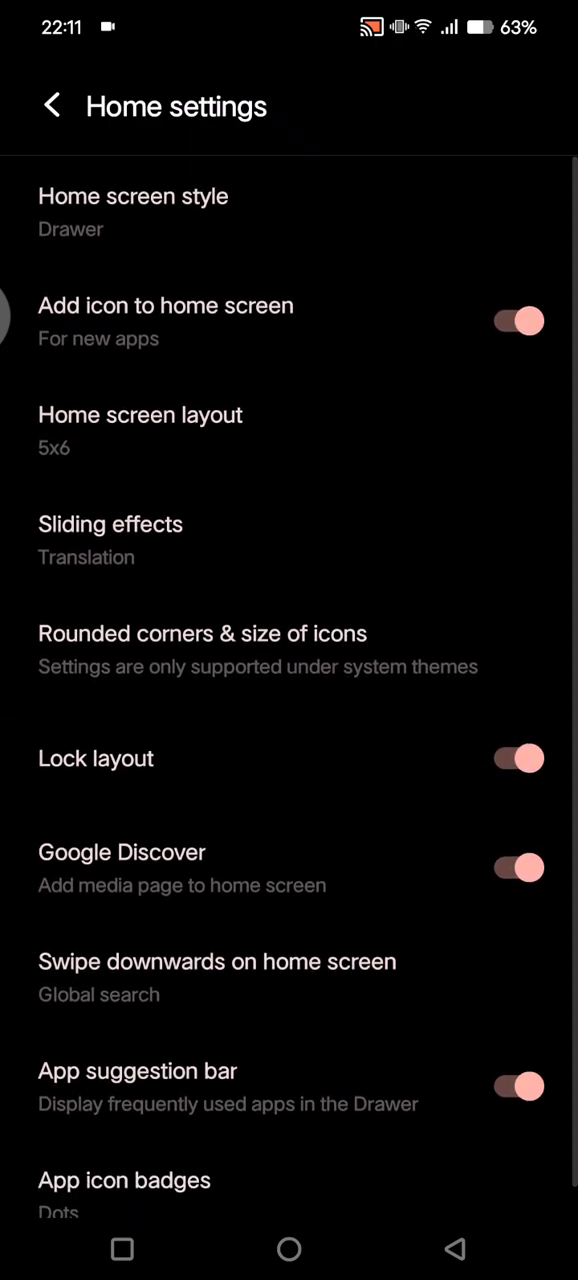
pyautogui.click(518, 758)
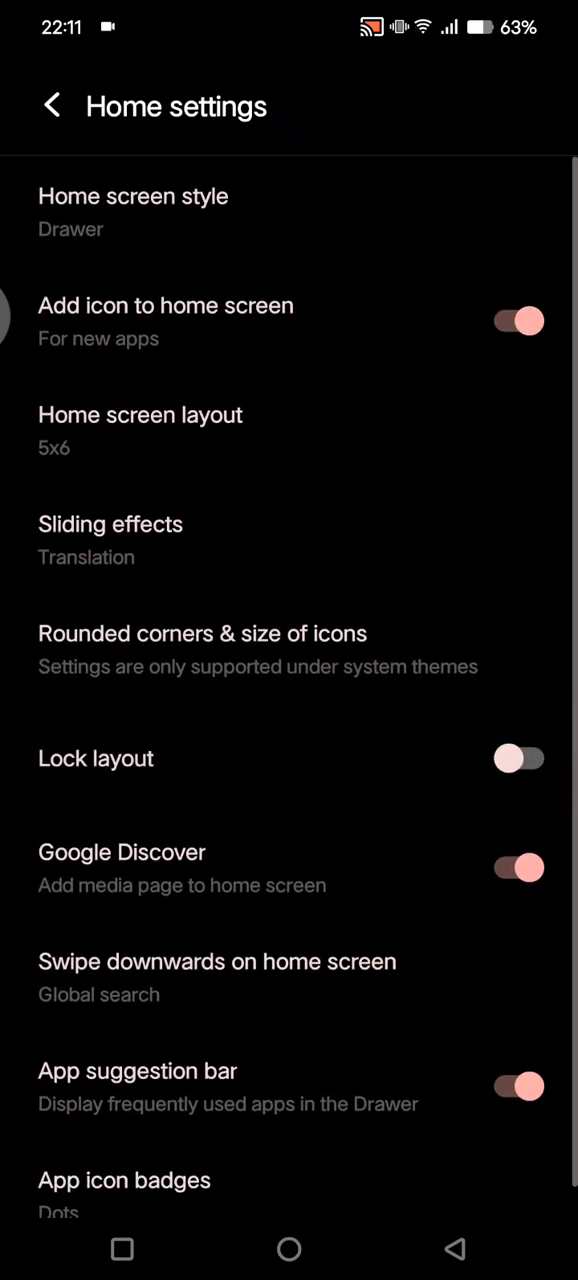